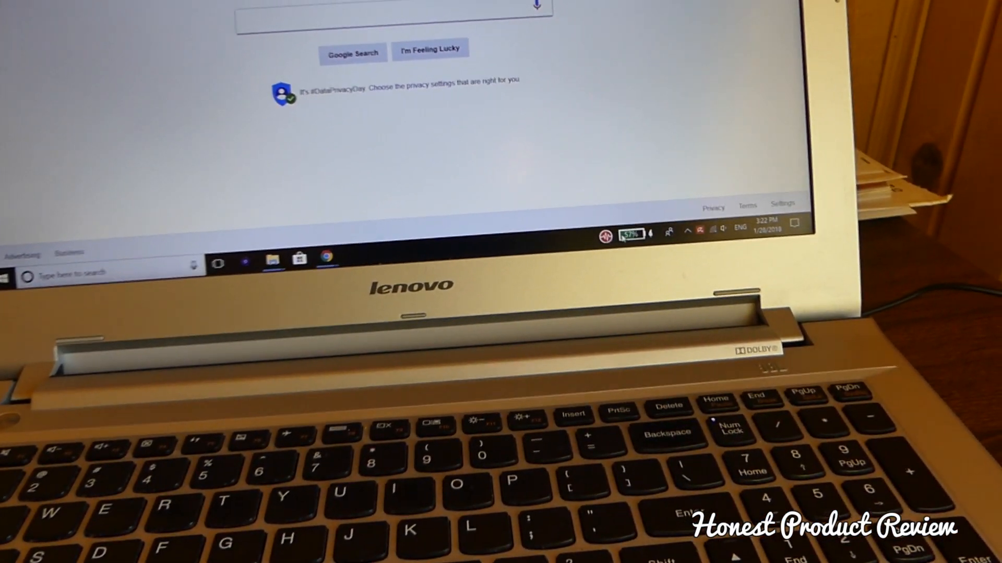
Launch Lenovo Vantage to its Hardware Settings > Power page showing 57% battery on AC
click(632, 231)
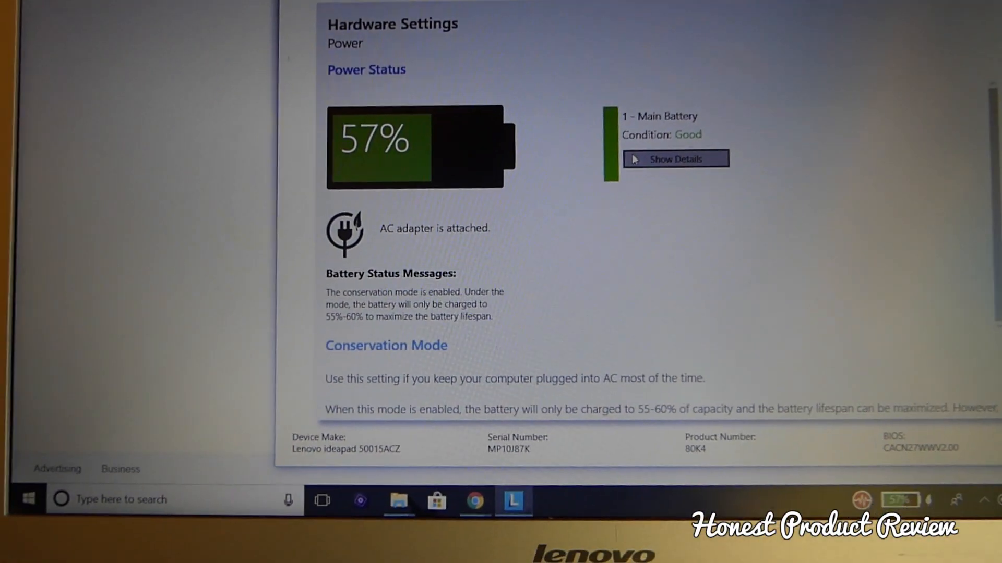
Scroll to Conservation Mode on the Power page and switch it off
scroll(down, 3)
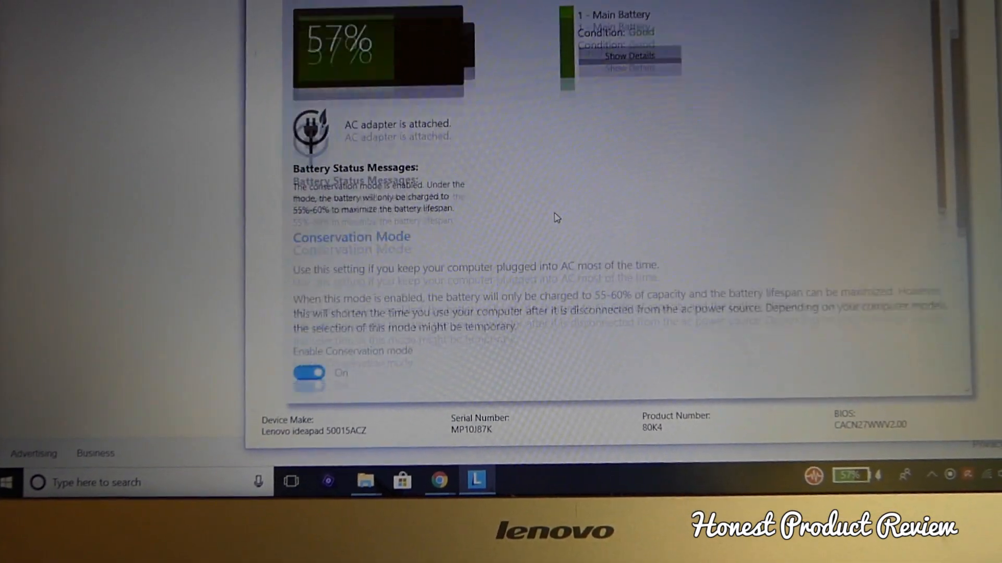
scroll(down, 3)
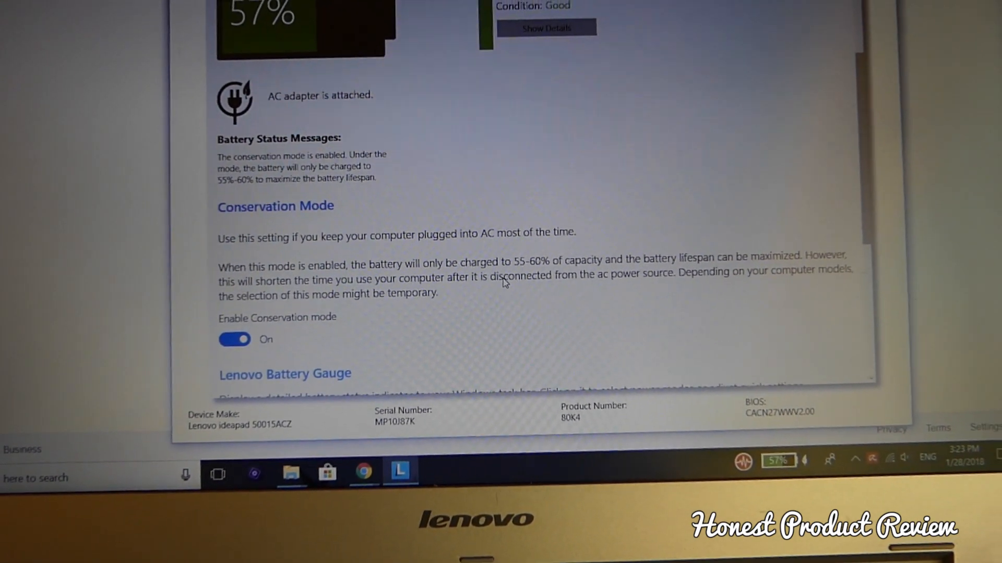
scroll(down, 3)
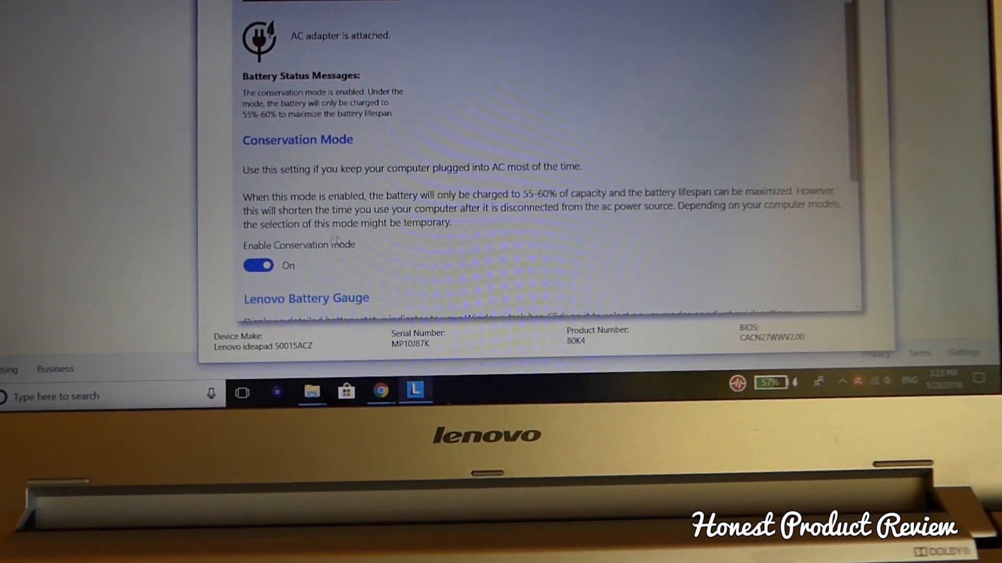
click(256, 265)
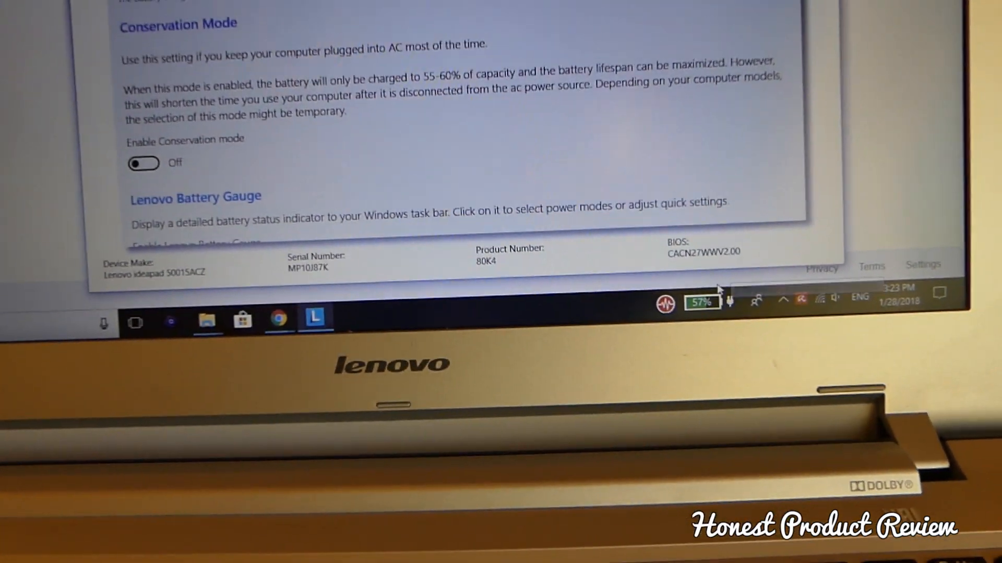
Scroll back up and close Lenovo Vantage, leaving Conservation Mode off
scroll(up, 3)
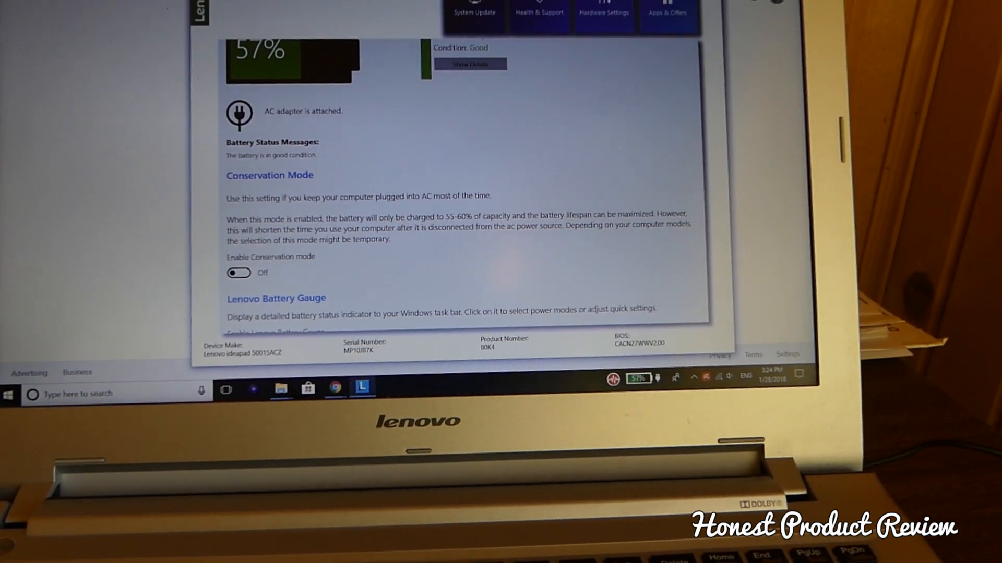
click(333, 387)
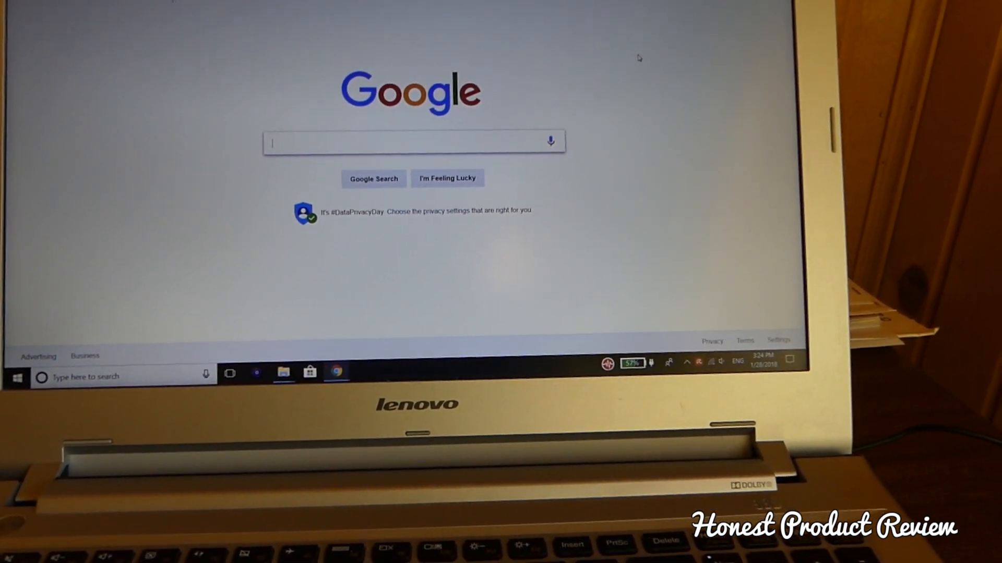